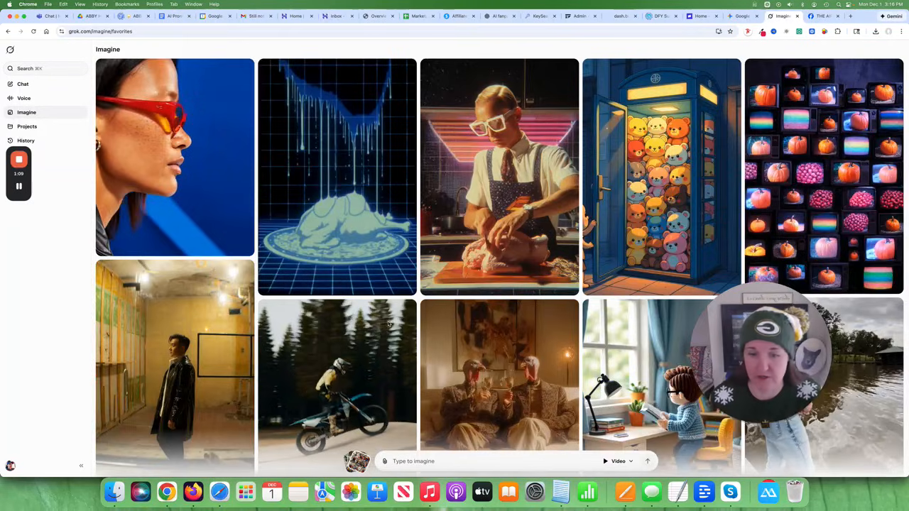
# Step: Scroll down Favorites and open the woman-sitting-on-dog's-nose portrait post
pyautogui.scroll(-3)
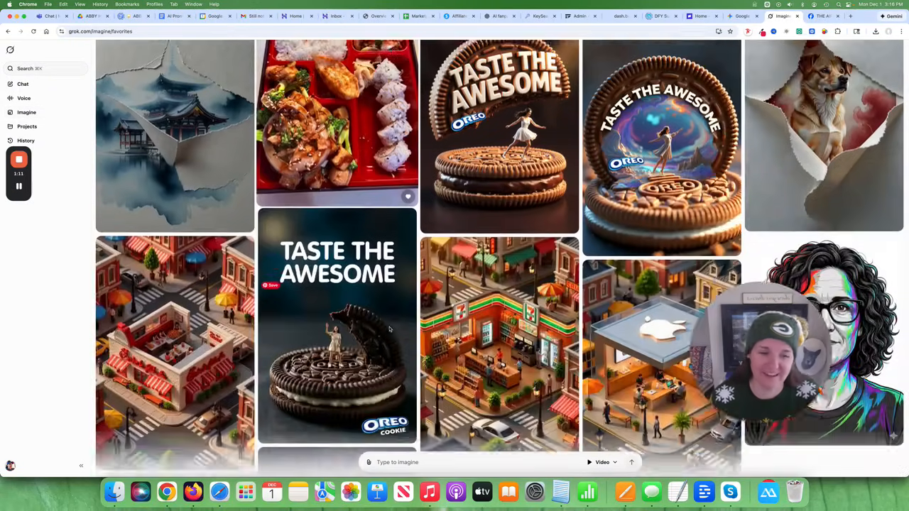
pyautogui.scroll(-3)
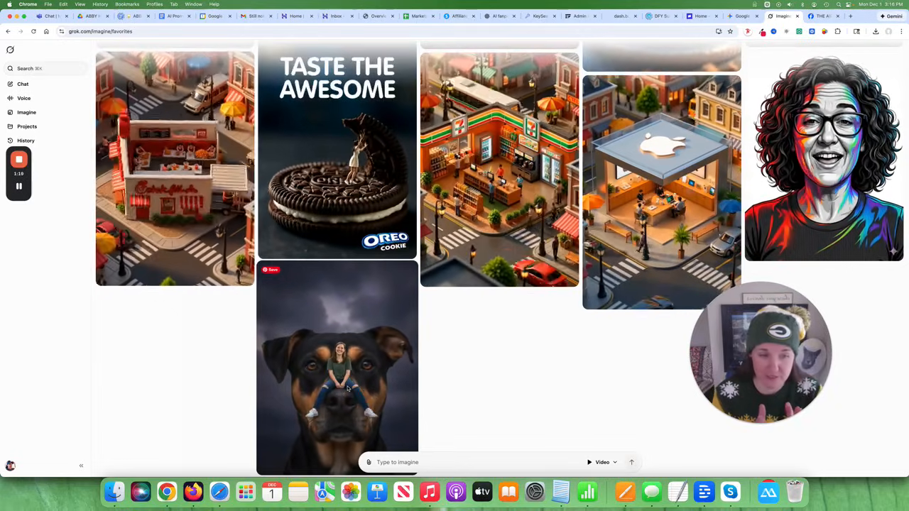
pyautogui.click(337, 369)
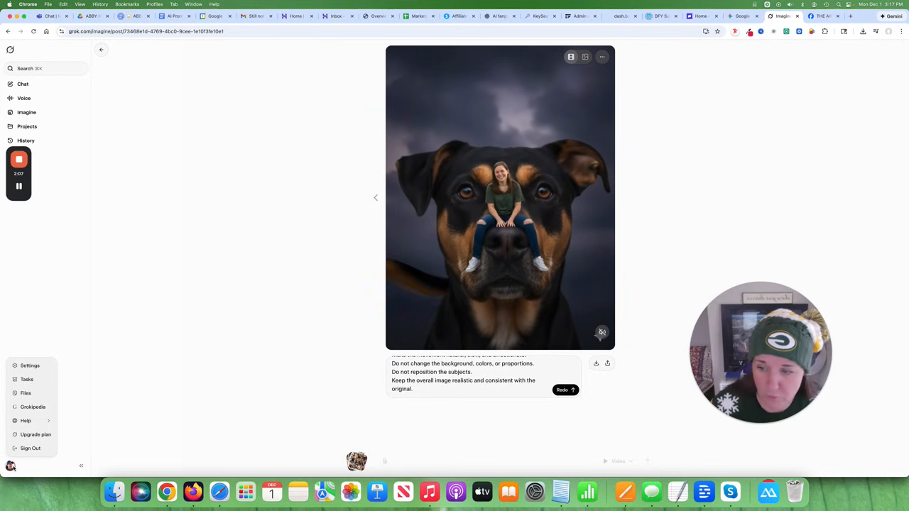
pyautogui.click(25, 420)
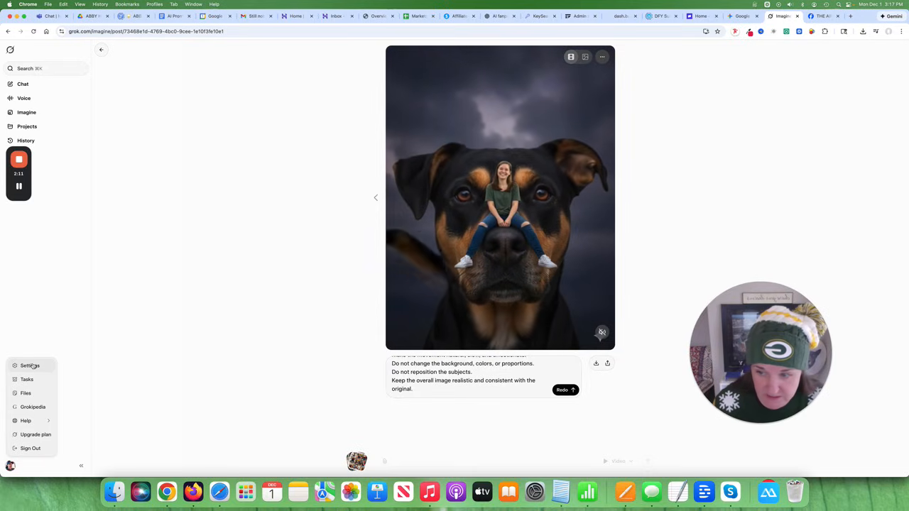
pyautogui.click(30, 366)
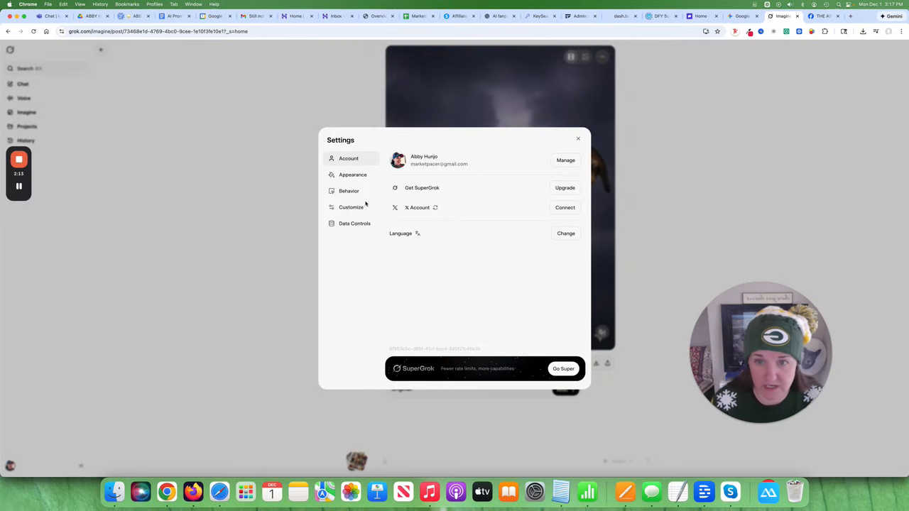
pyautogui.click(349, 190)
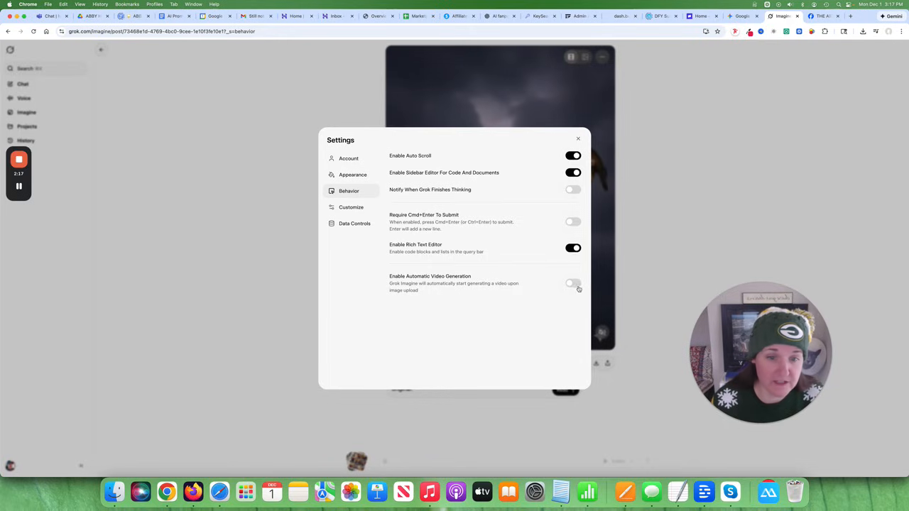
pyautogui.click(573, 283)
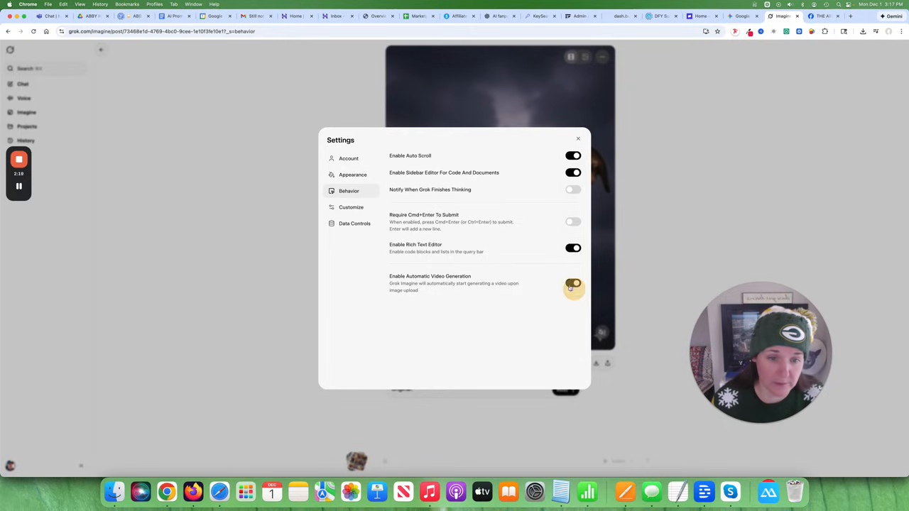
pyautogui.click(572, 283)
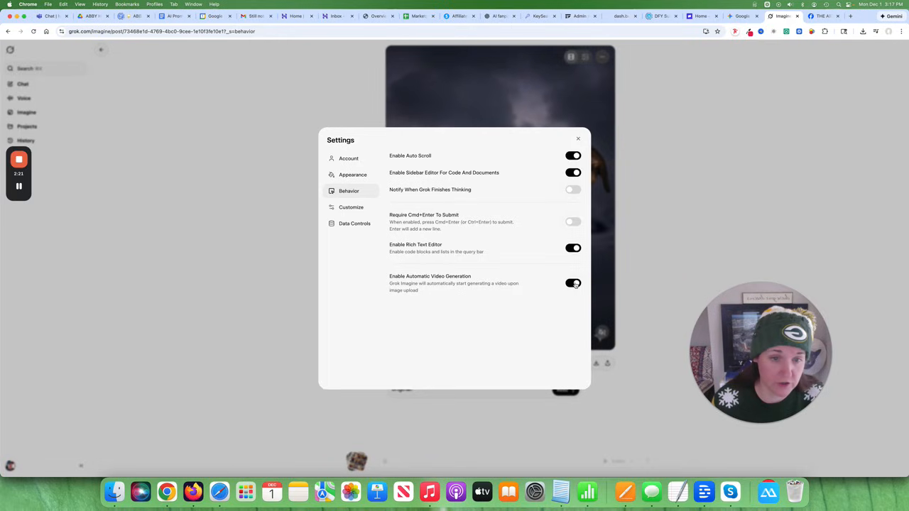
pyautogui.click(572, 283)
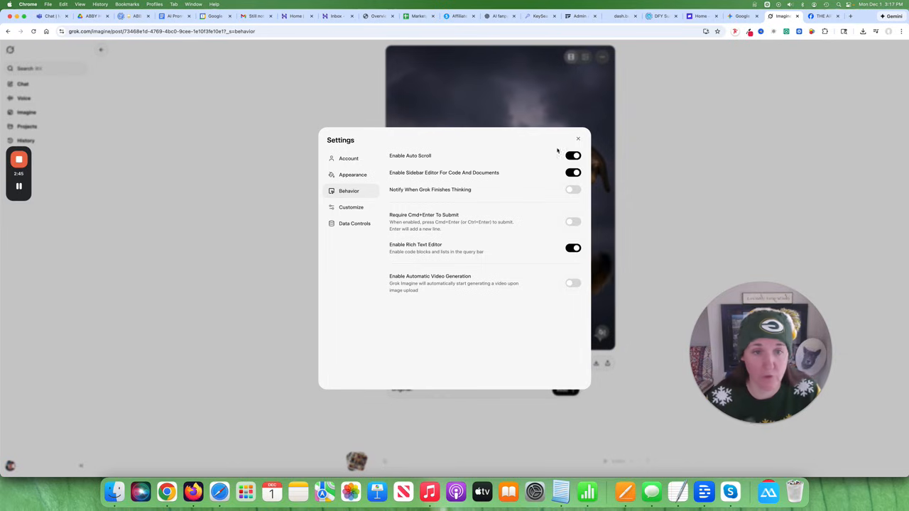
pyautogui.click(577, 138)
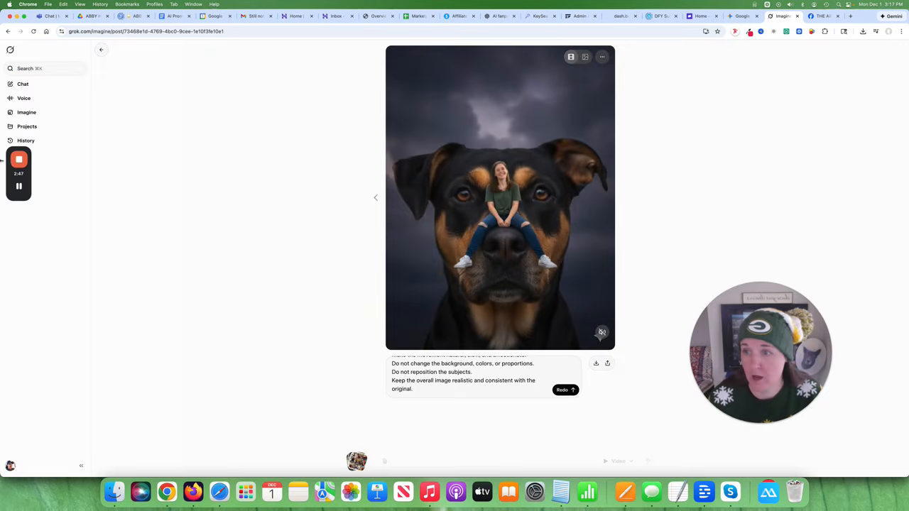
# Step: Go to the Imagine Favorites collection and open the colorful curly-haired portrait
pyautogui.click(26, 112)
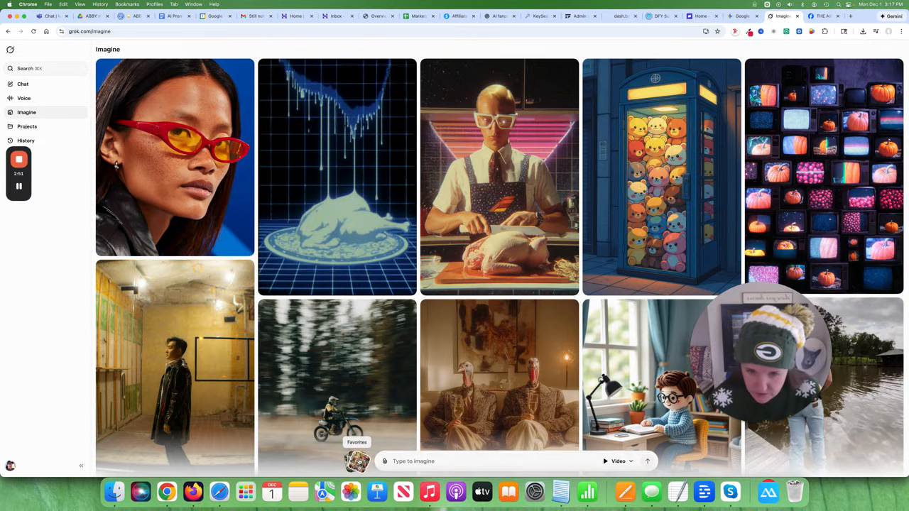
pyautogui.click(352, 457)
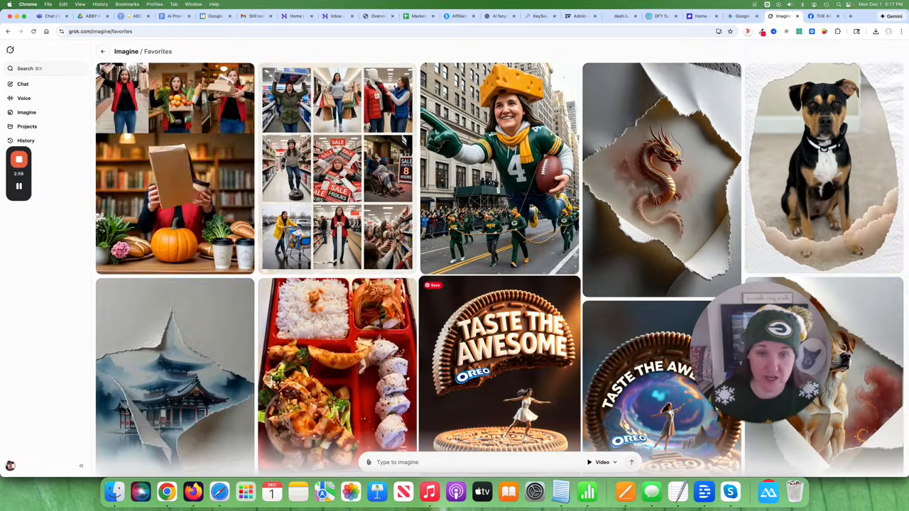
pyautogui.scroll(-3)
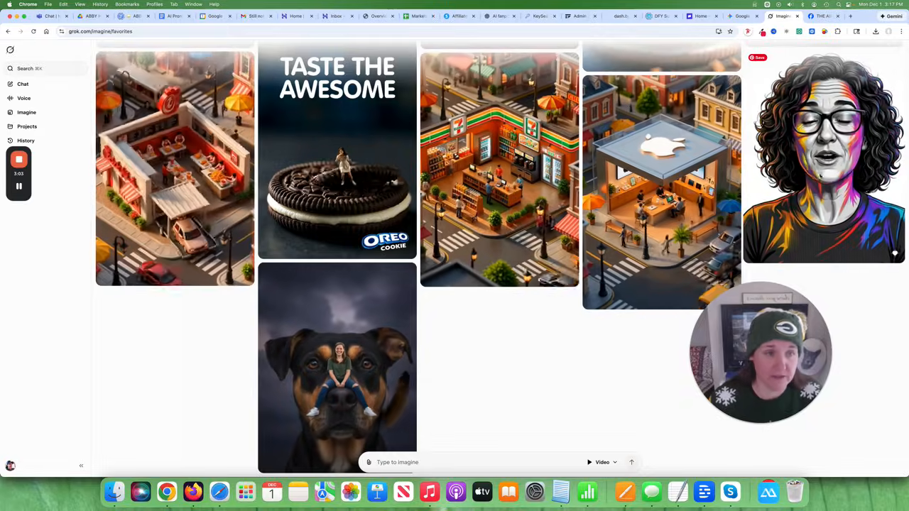
pyautogui.click(823, 156)
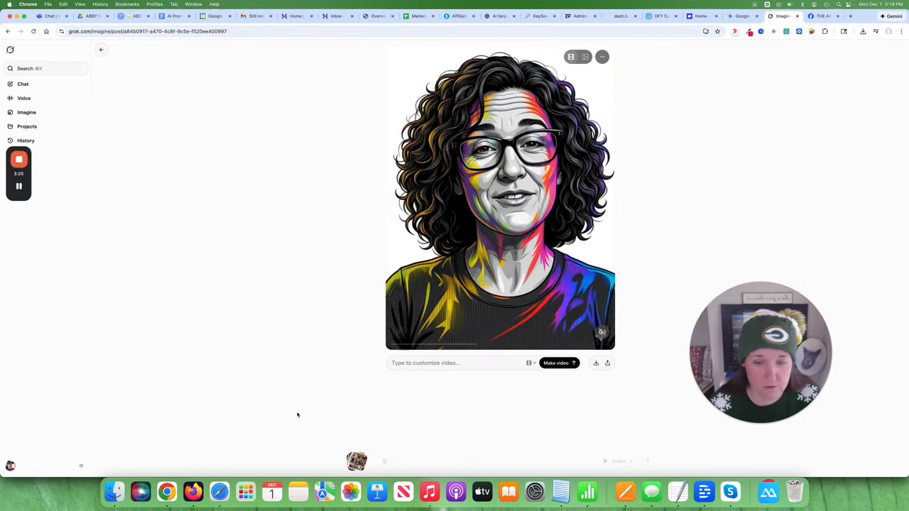
# Step: Return to the Favorites grid, browse down, and scroll back to the top
pyautogui.click(102, 50)
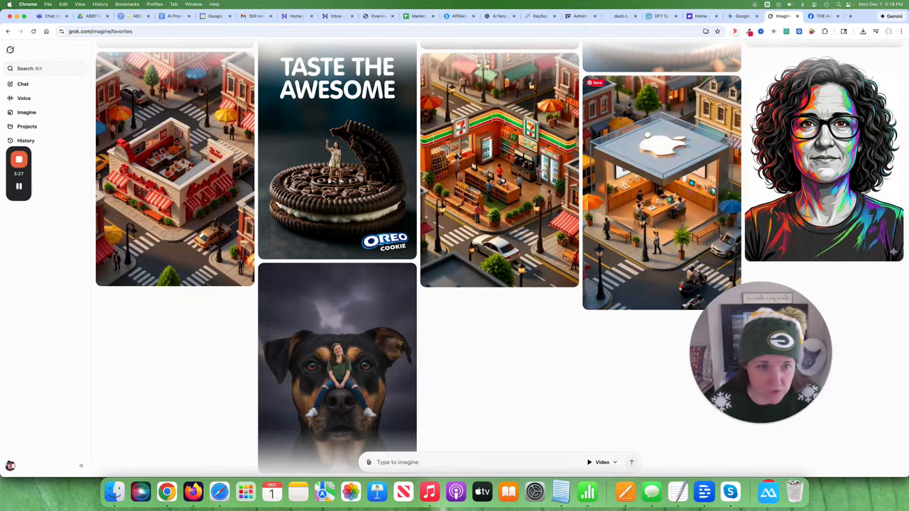
pyautogui.click(661, 191)
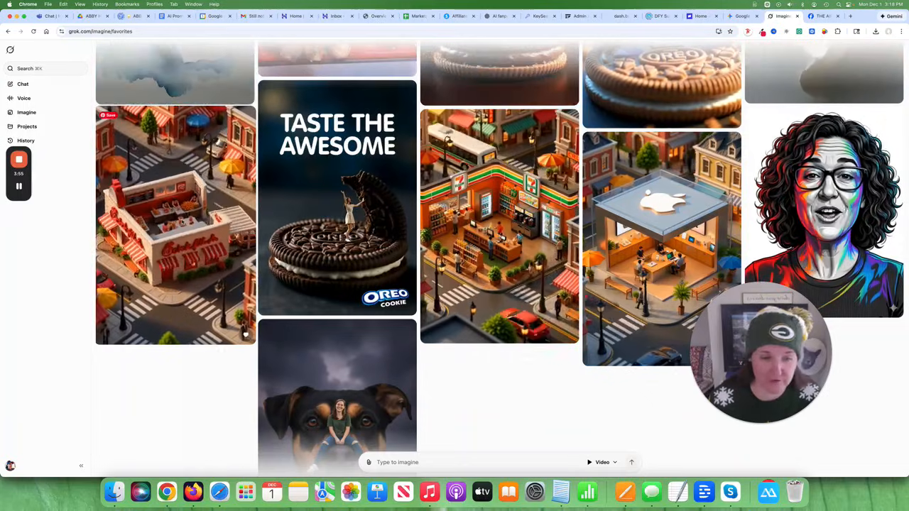
pyautogui.scroll(-3)
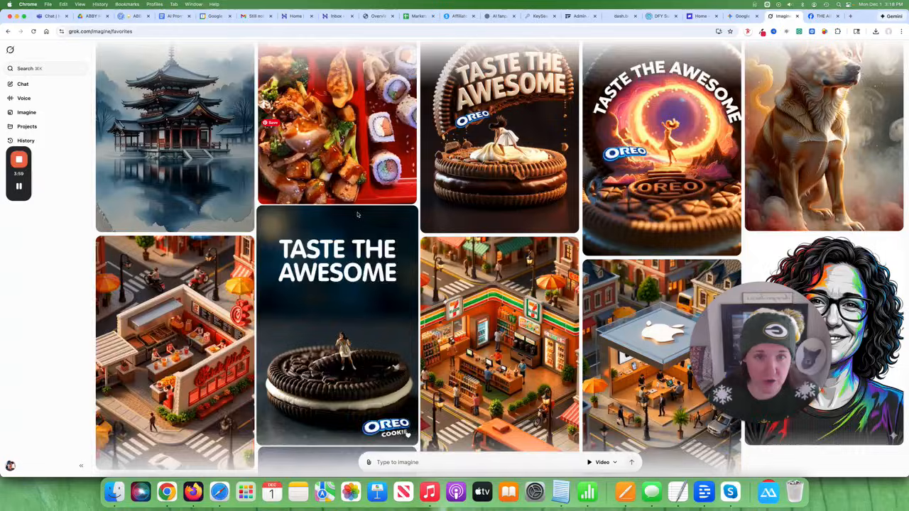
pyautogui.scroll(-3)
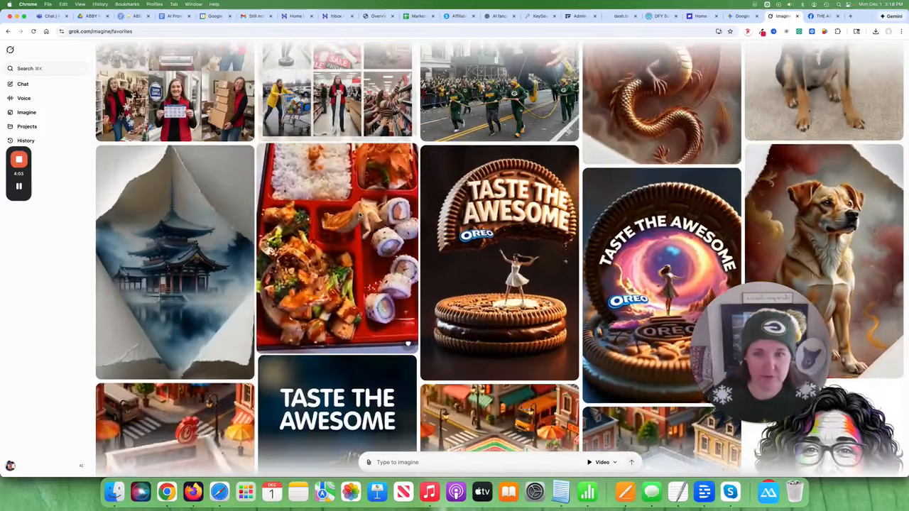
pyautogui.scroll(-3)
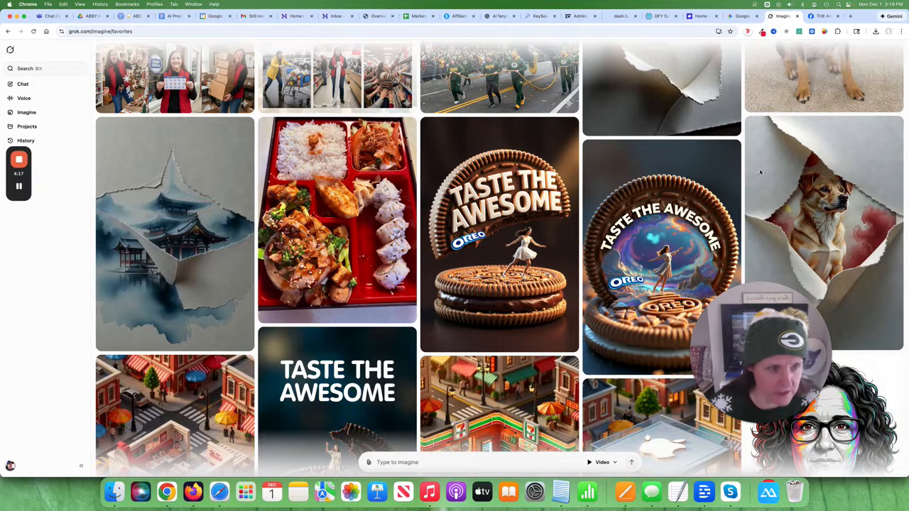
pyautogui.scroll(3)
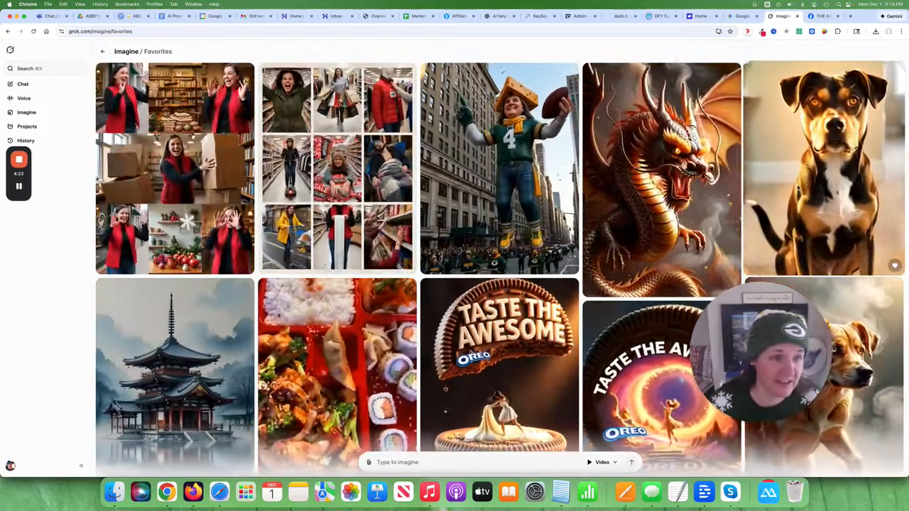
# Step: View the dog and shopping collage posts, then open the torn-paper watercolor pagoda video
pyautogui.click(823, 168)
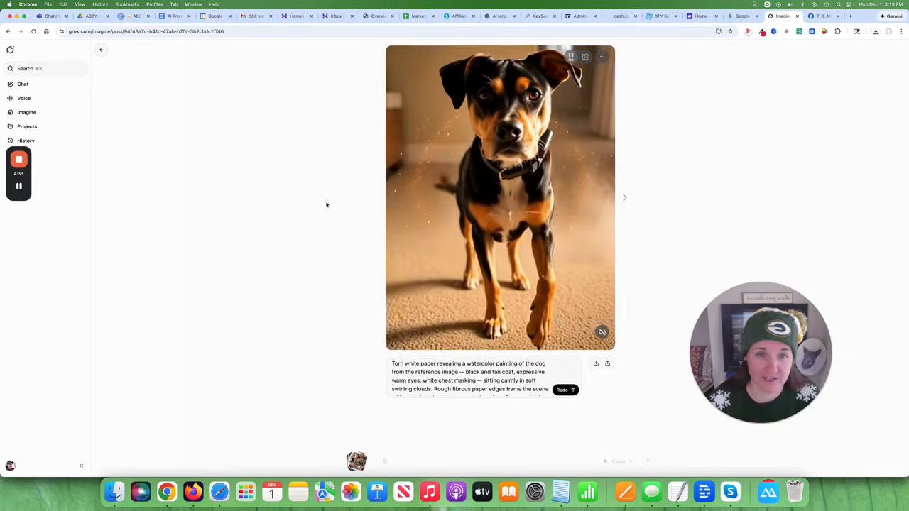
pyautogui.click(624, 198)
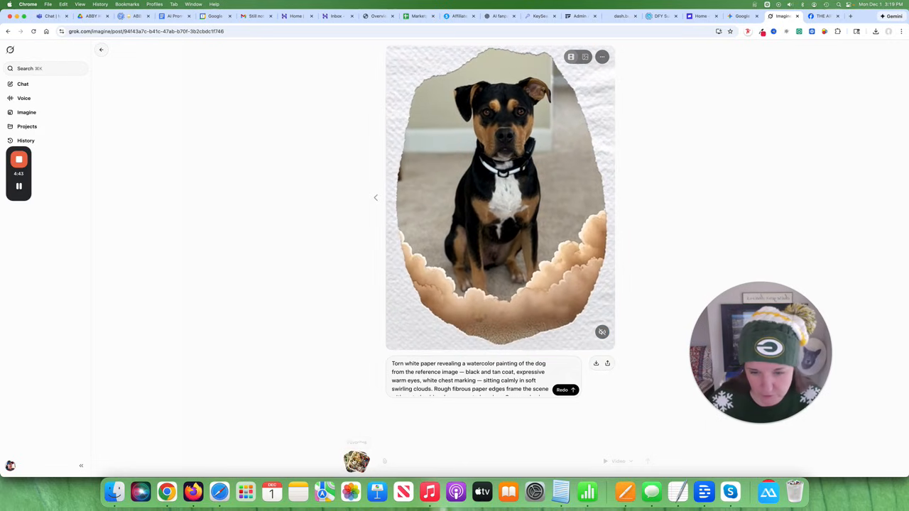
pyautogui.click(102, 50)
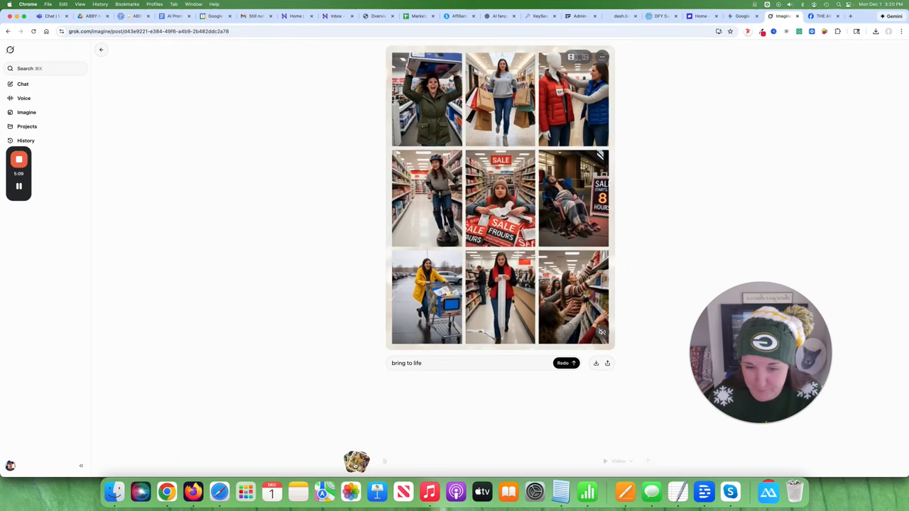
pyautogui.click(101, 50)
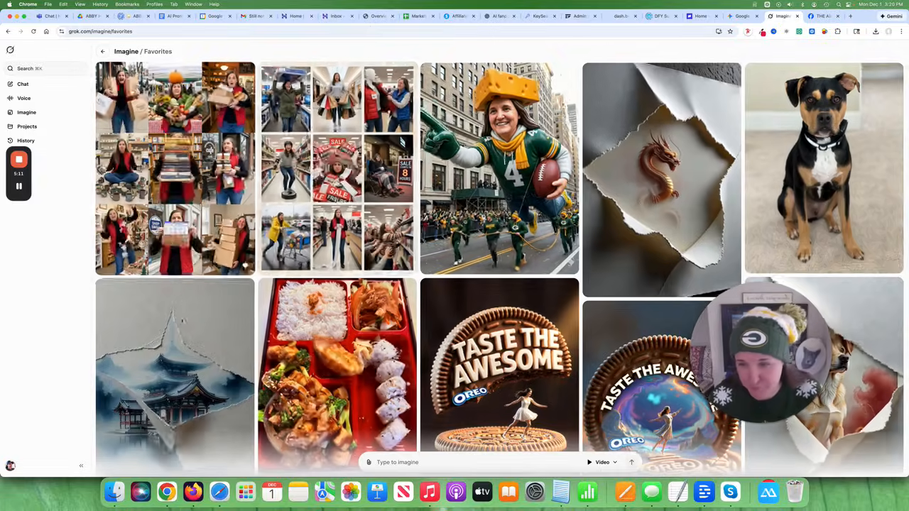
pyautogui.click(175, 376)
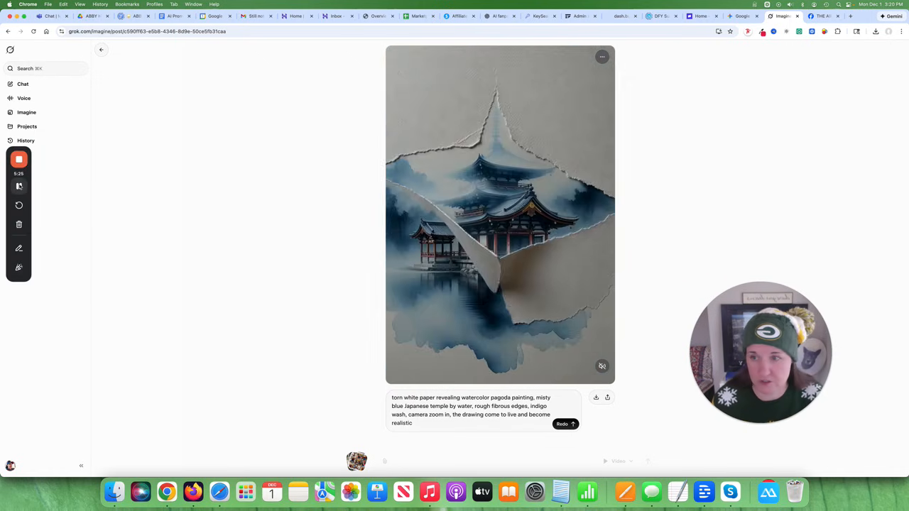
# Step: Leave the pagoda video post to return to Favorites
pyautogui.click(100, 50)
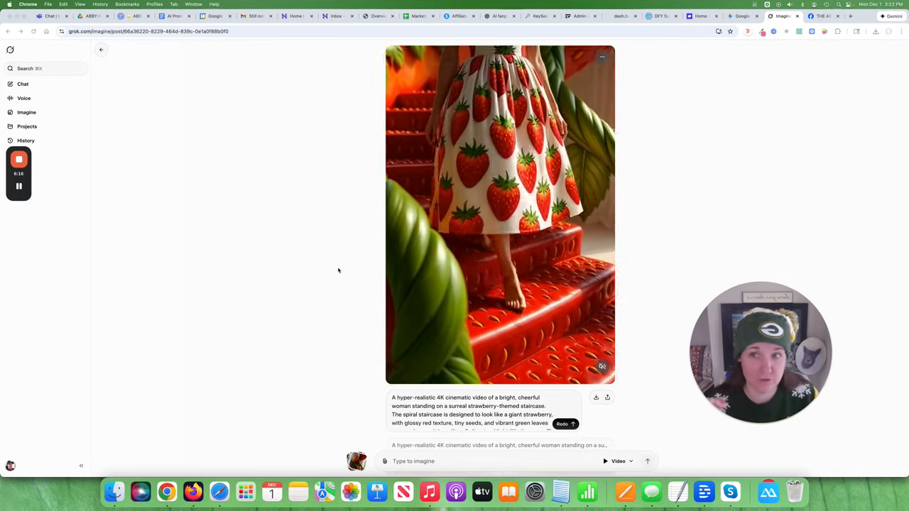
# Step: Scroll down through the long grid of strawberry-staircase video variations
pyautogui.scroll(-3)
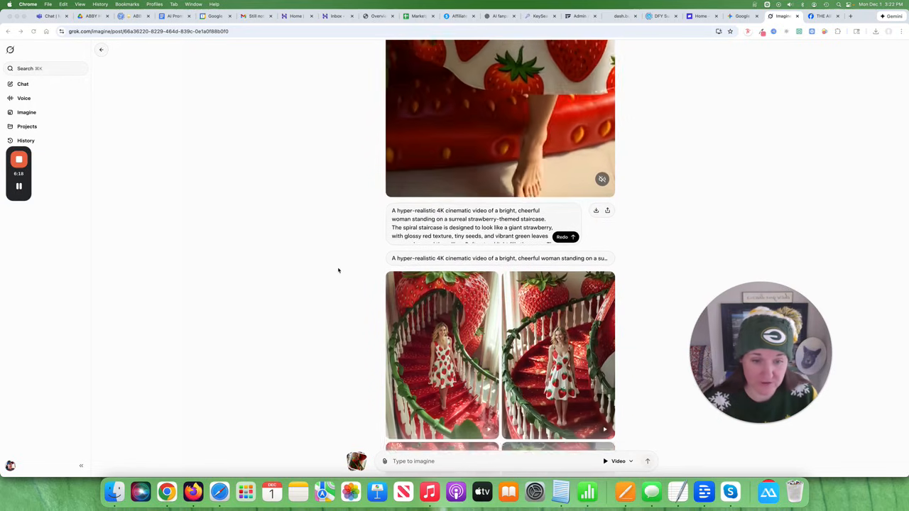
pyautogui.scroll(-3)
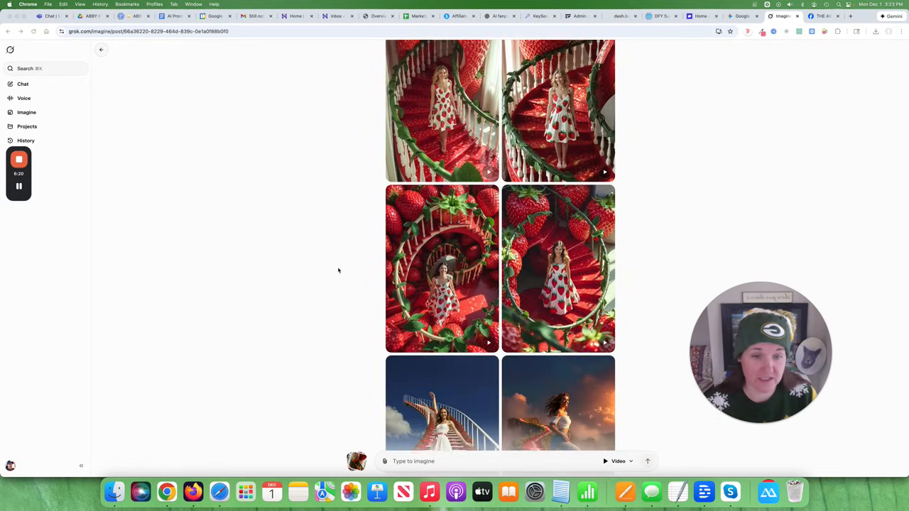
pyautogui.scroll(-3)
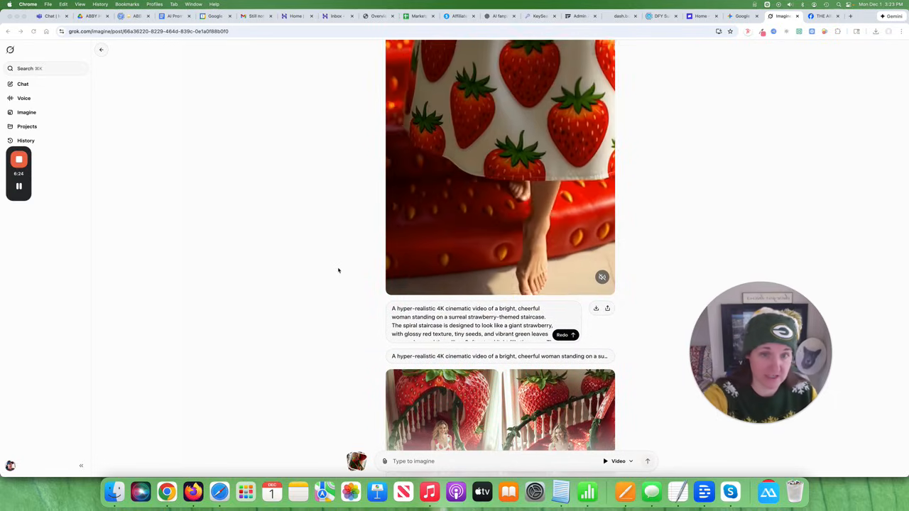
pyautogui.scroll(-3)
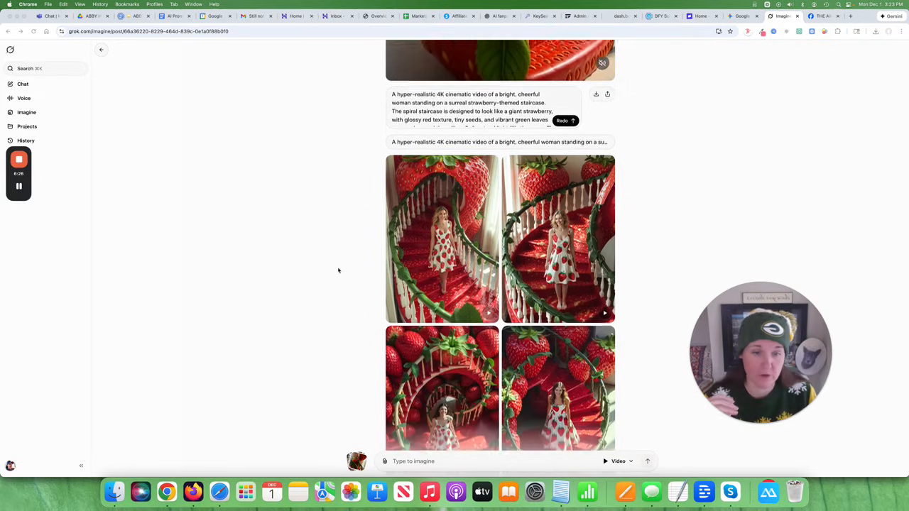
pyautogui.scroll(-3)
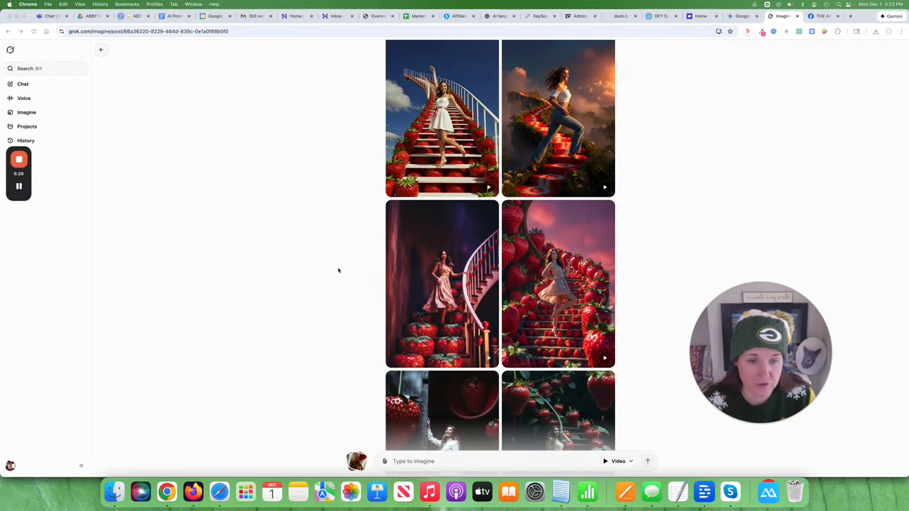
pyautogui.scroll(-3)
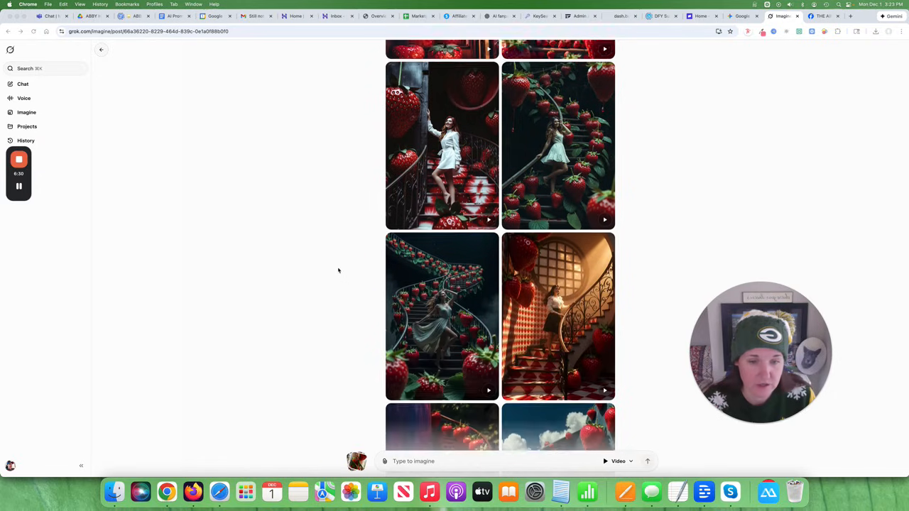
pyautogui.scroll(-3)
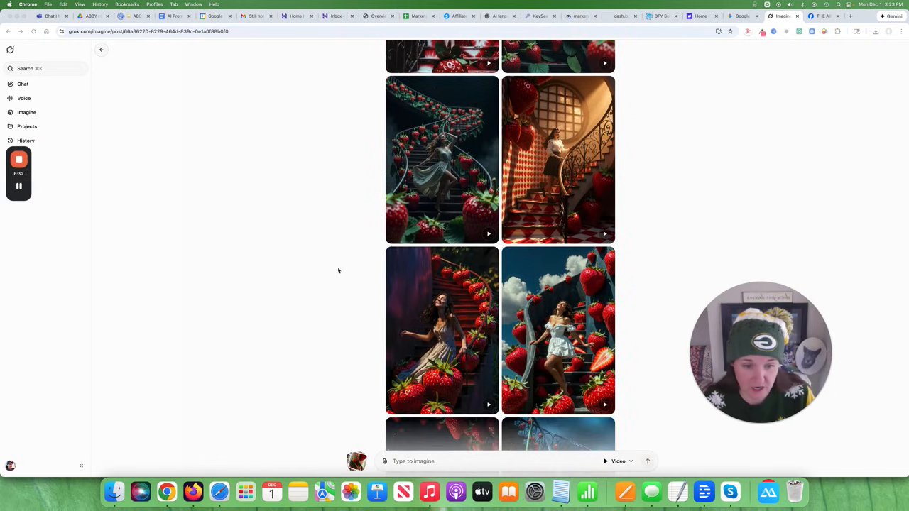
pyautogui.scroll(-3)
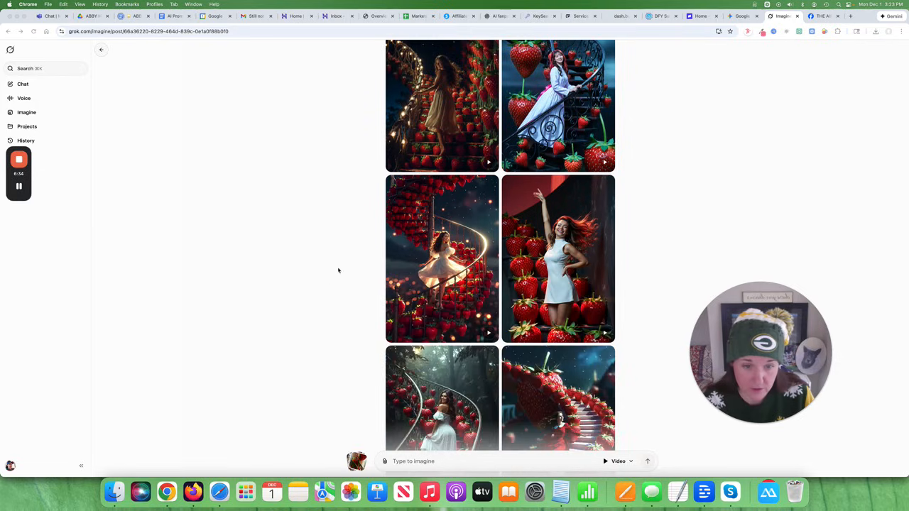
pyautogui.scroll(-3)
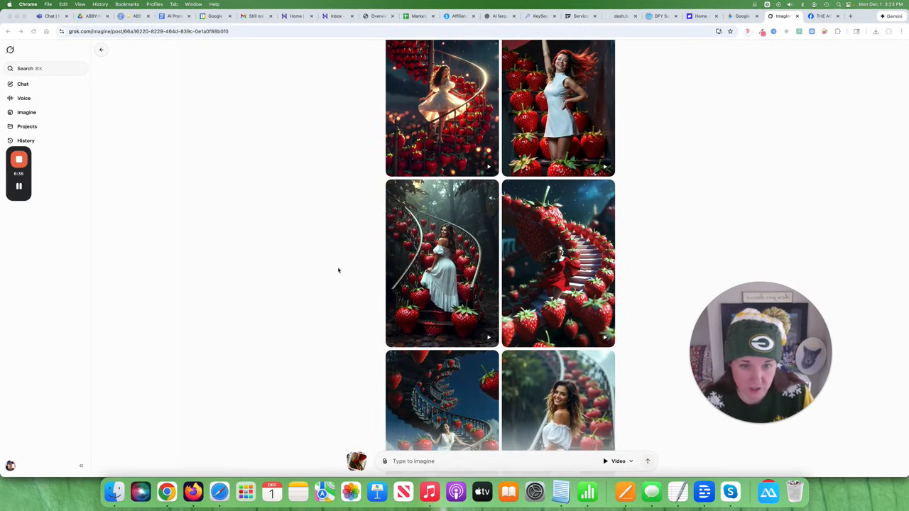
pyautogui.scroll(-3)
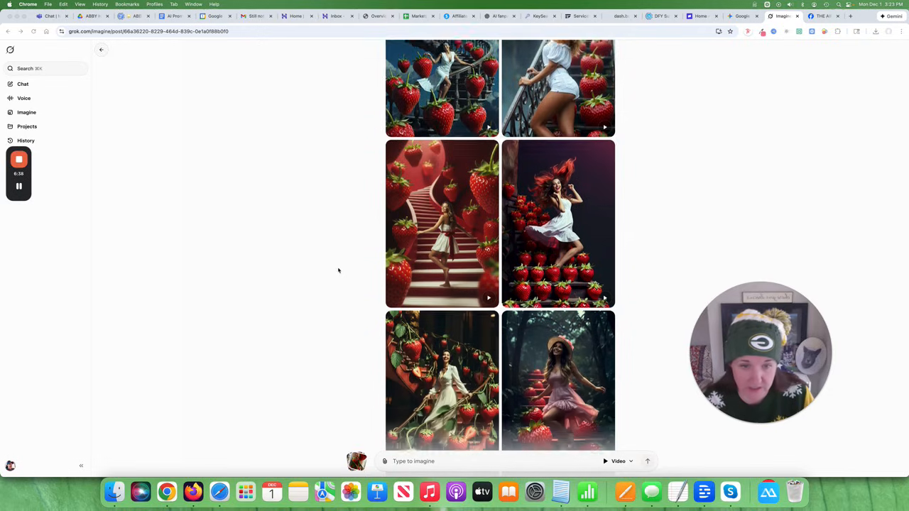
pyautogui.scroll(-3)
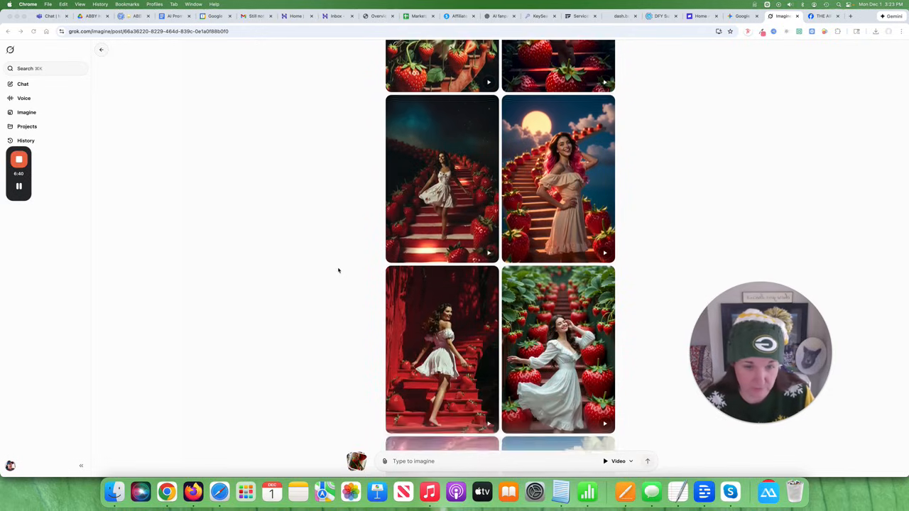
pyautogui.scroll(-3)
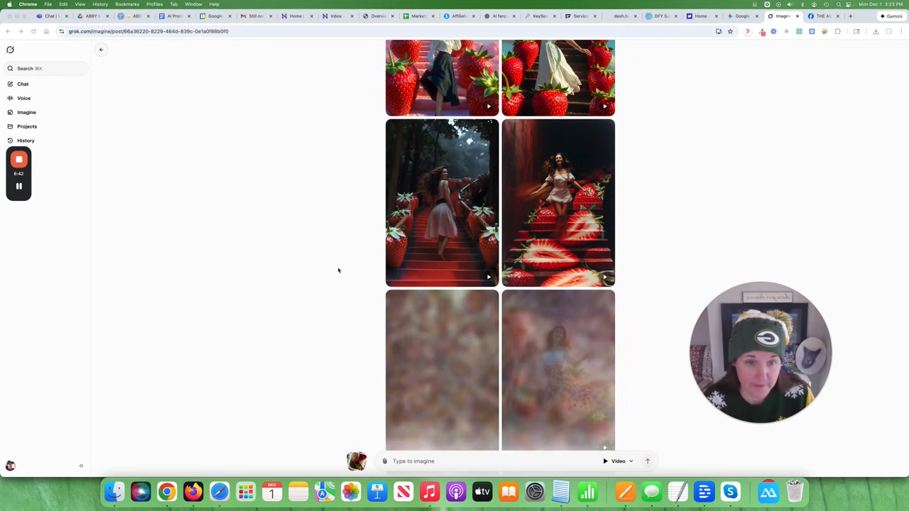
pyautogui.scroll(-3)
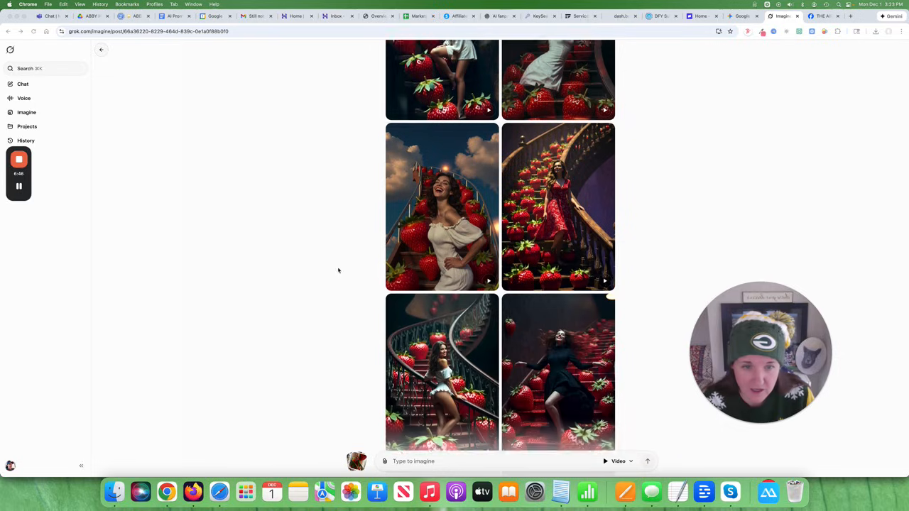
pyautogui.scroll(-3)
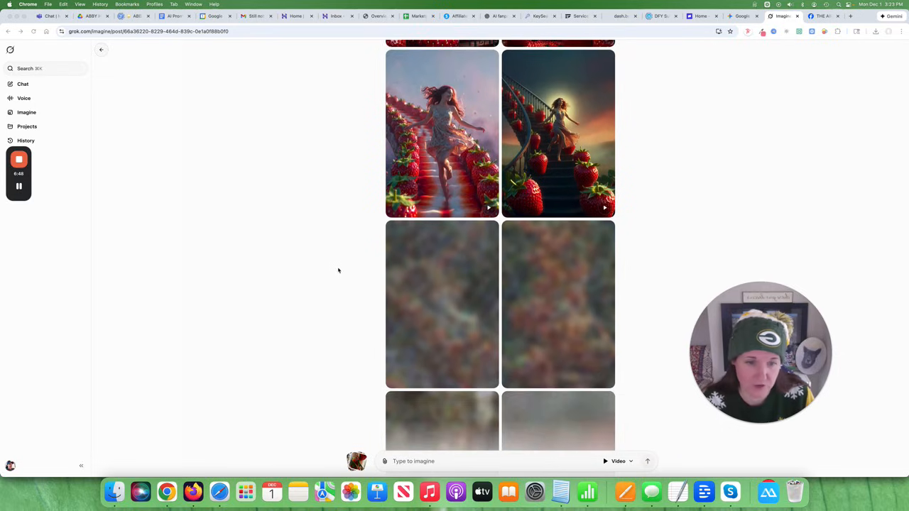
pyautogui.scroll(-3)
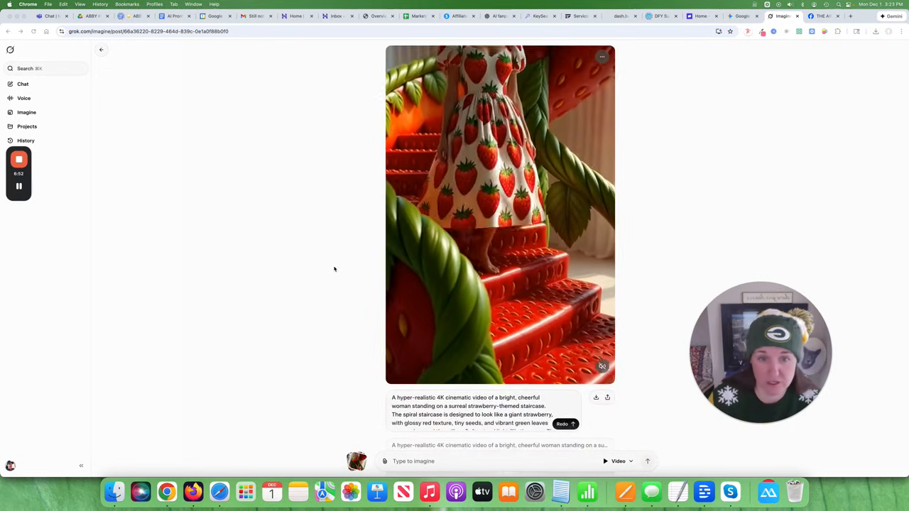
pyautogui.scroll(-3)
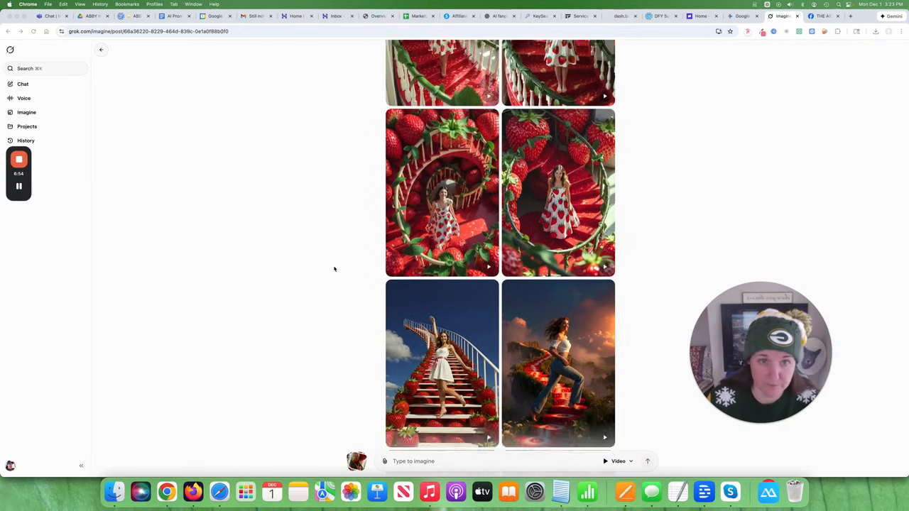
pyautogui.scroll(-3)
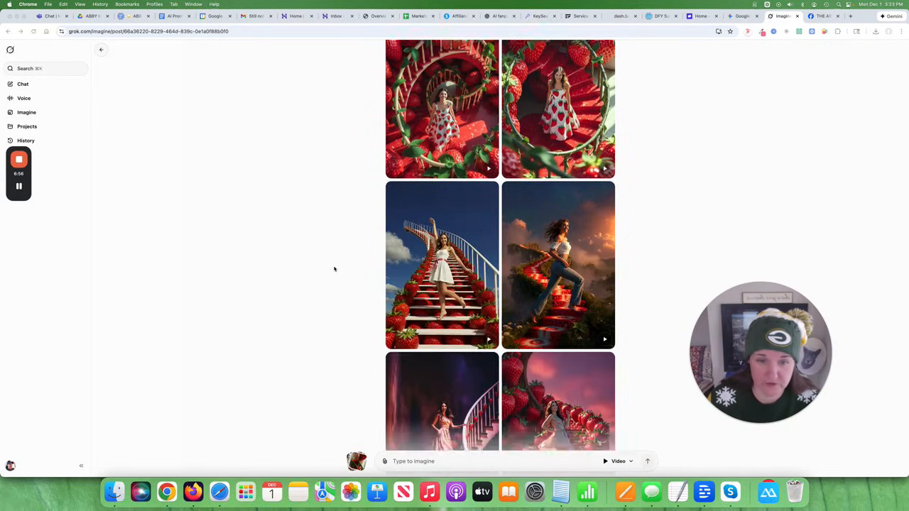
pyautogui.scroll(-3)
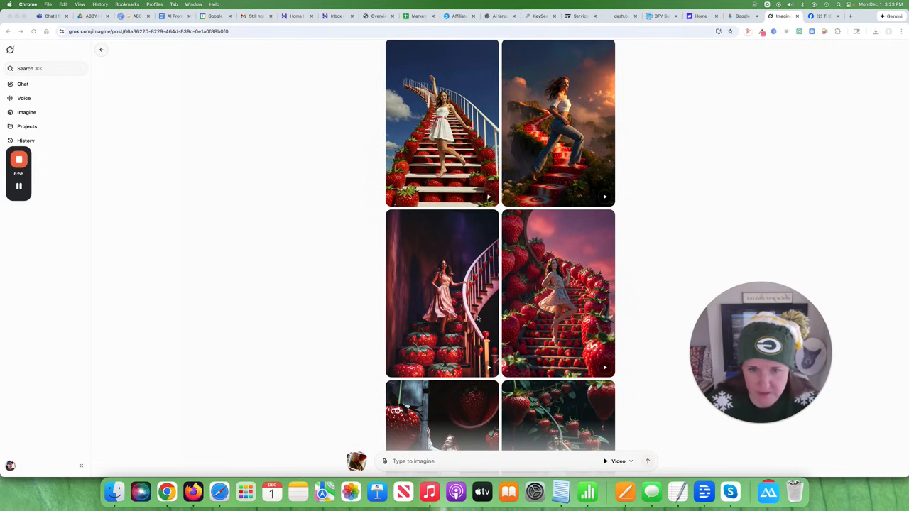
pyautogui.scroll(-3)
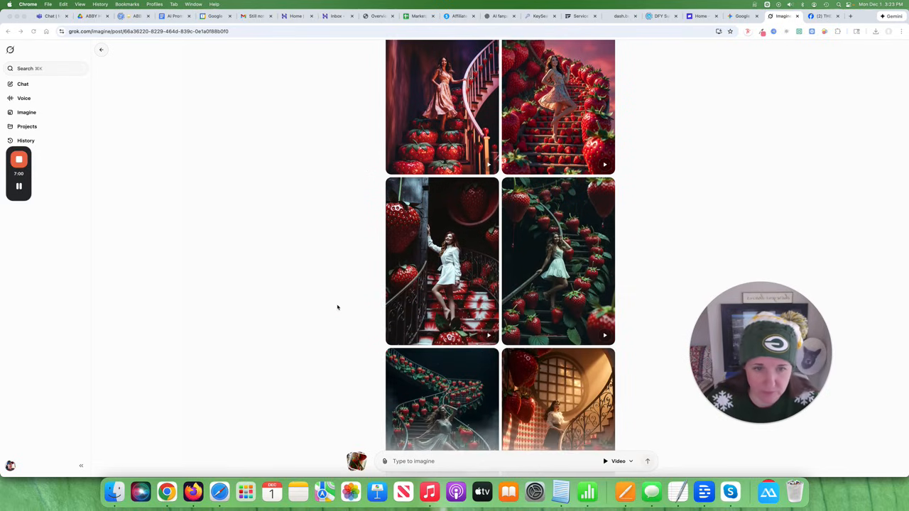
pyautogui.scroll(-3)
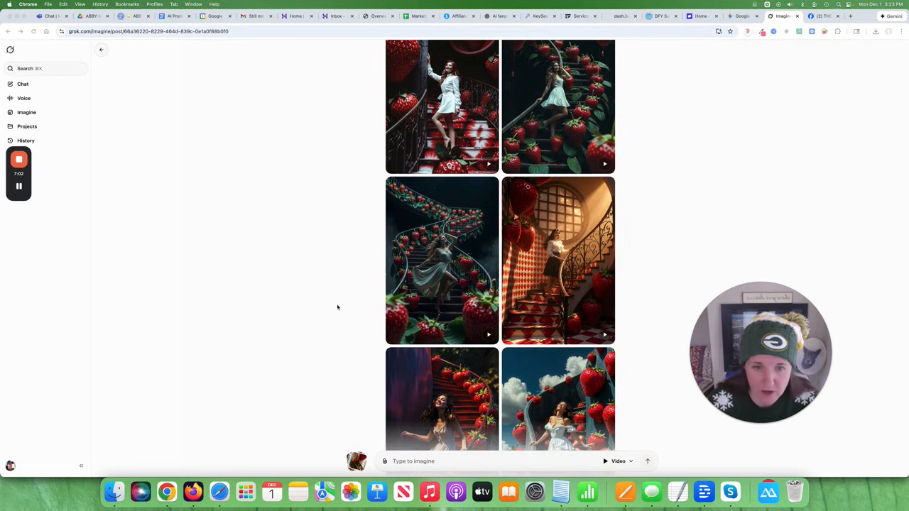
pyautogui.scroll(-3)
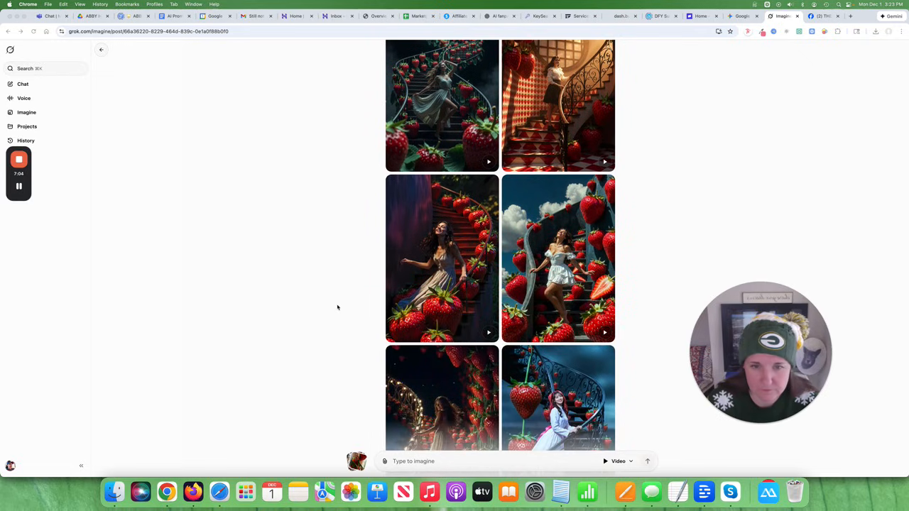
pyautogui.scroll(-3)
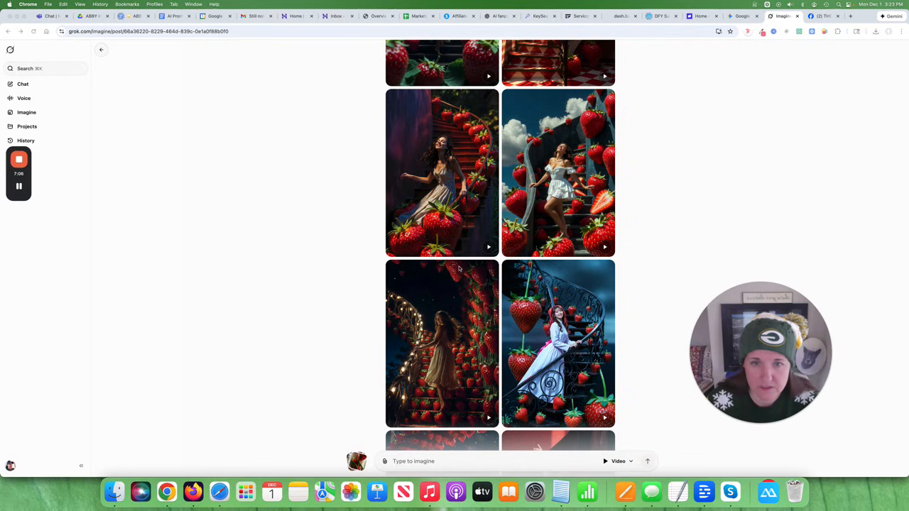
pyautogui.moveTo(464, 226)
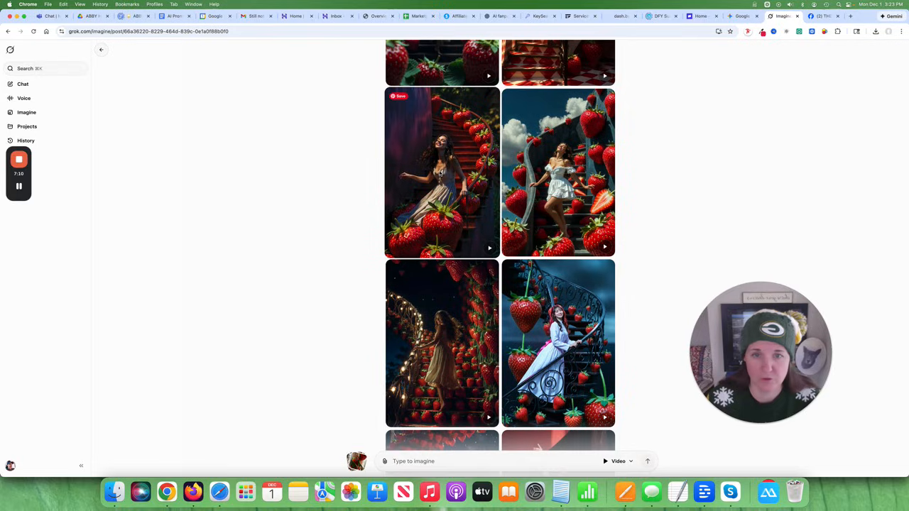
# Step: Open the dark strawberry-staircase variation, play its video, and scroll to its prompt
pyautogui.click(442, 173)
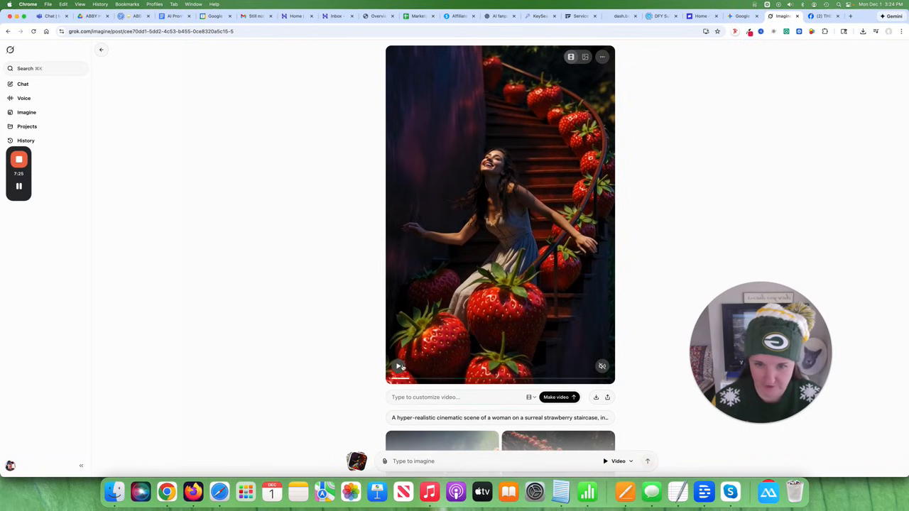
pyautogui.click(398, 366)
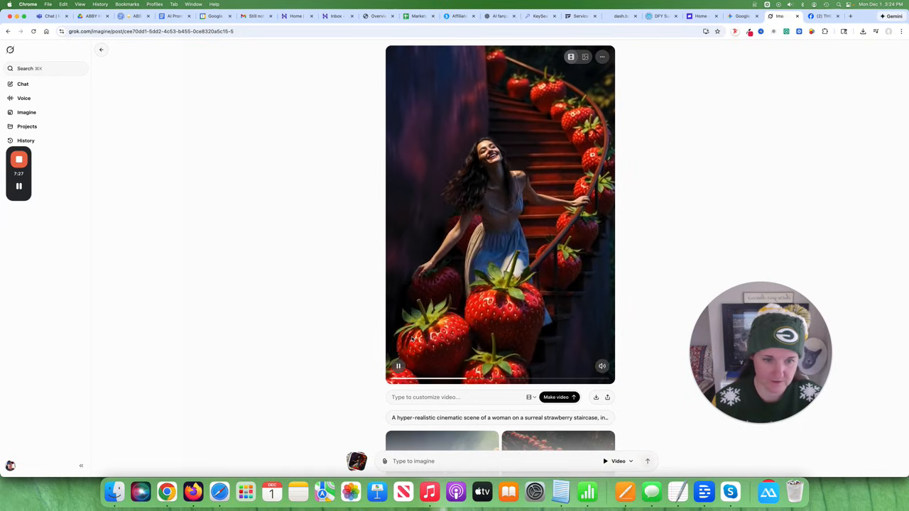
pyautogui.moveTo(336, 328)
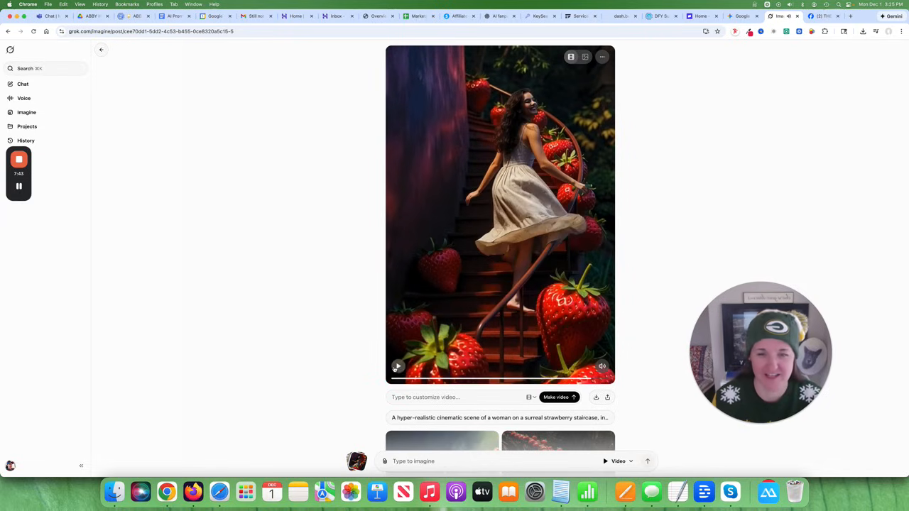
pyautogui.scroll(-3)
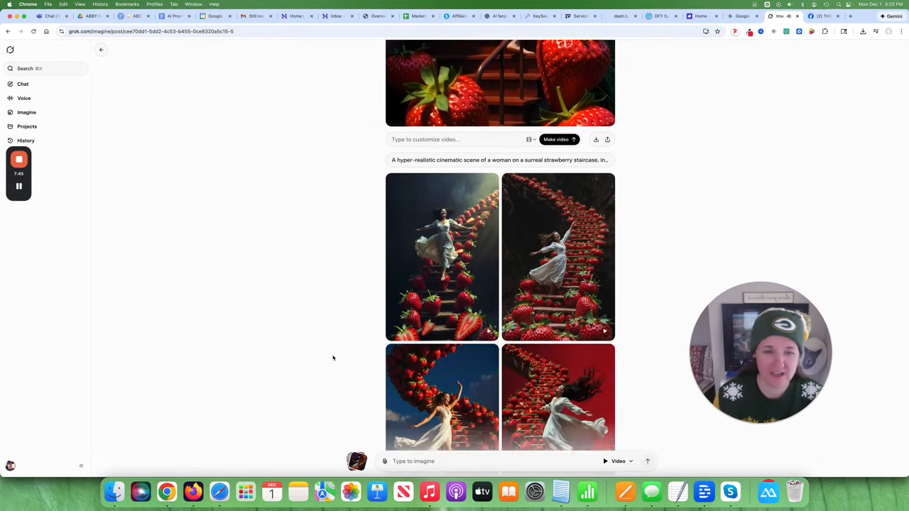
pyautogui.scroll(-3)
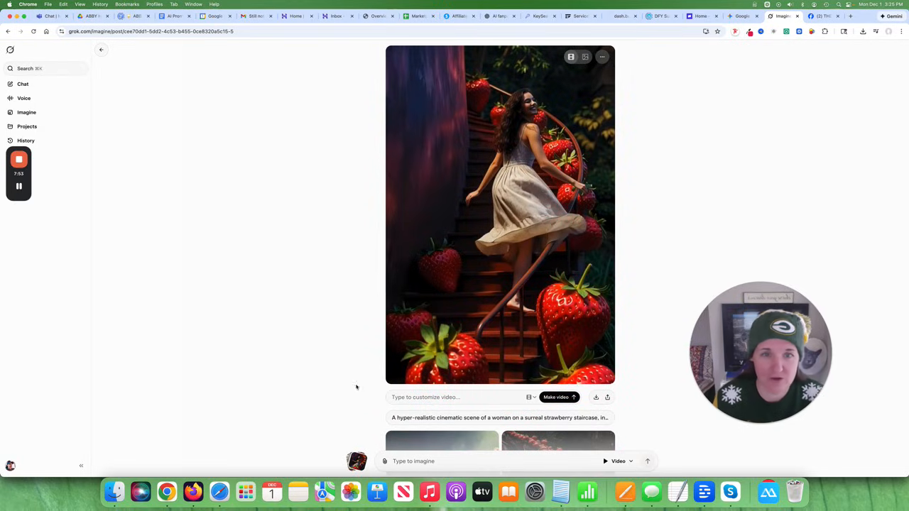
pyautogui.moveTo(159, 250)
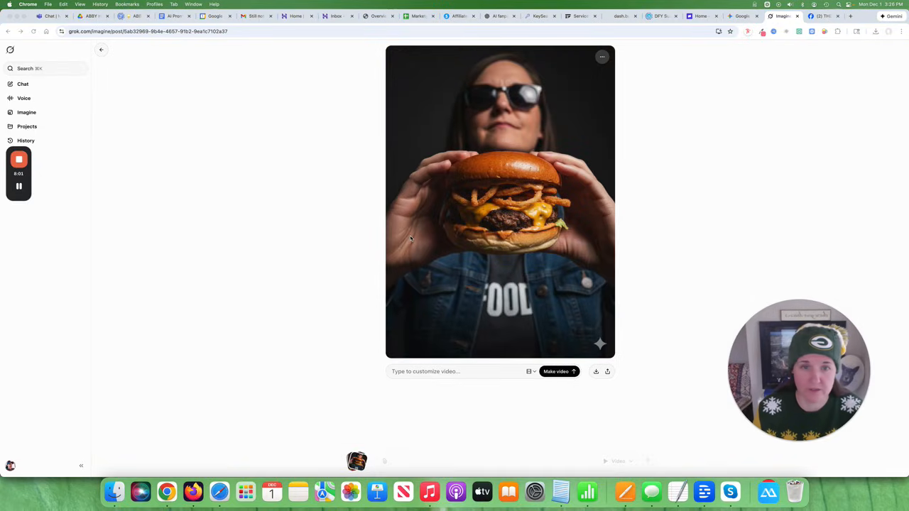
pyautogui.moveTo(338, 220)
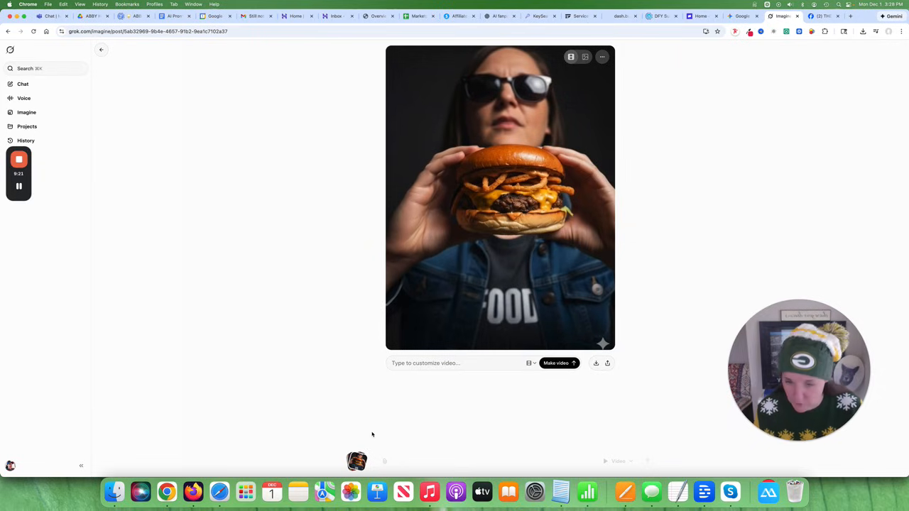
# Step: Back in Favorites, open the woman-on-dog video, then pause and resume it
pyautogui.click(101, 50)
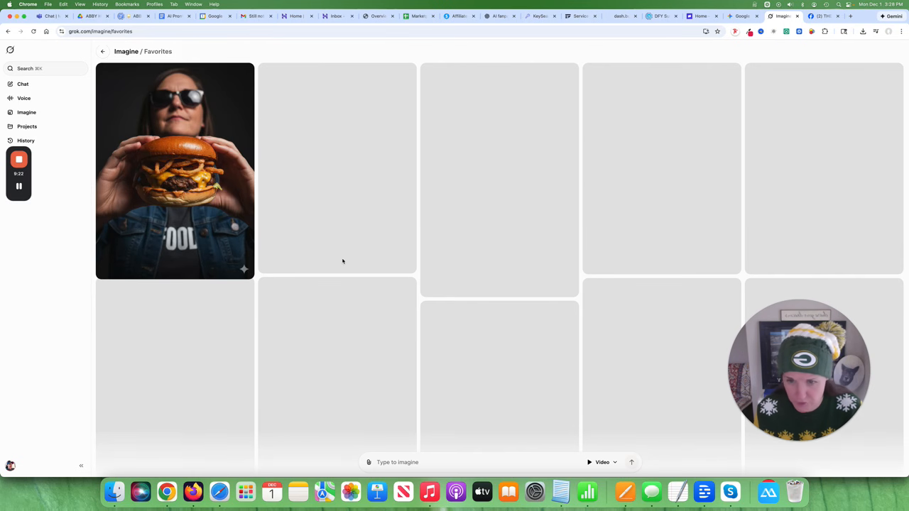
pyautogui.scroll(-3)
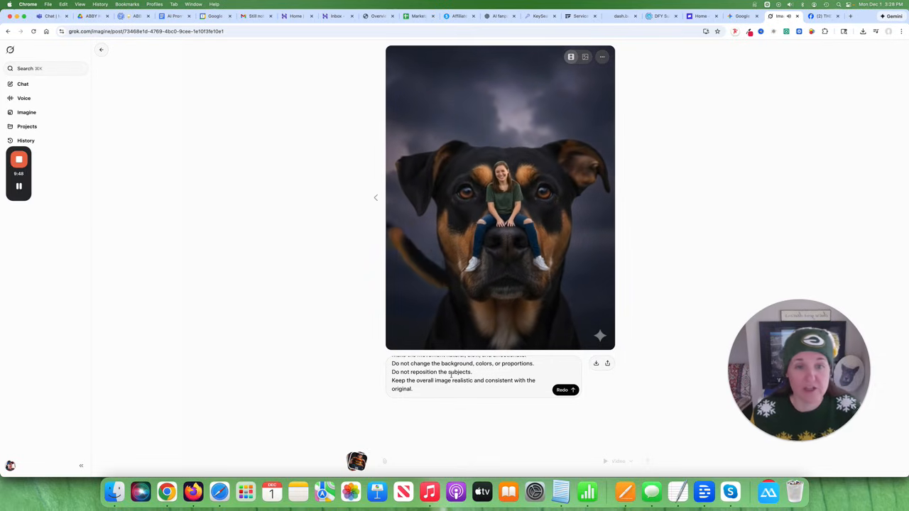
pyautogui.click(500, 198)
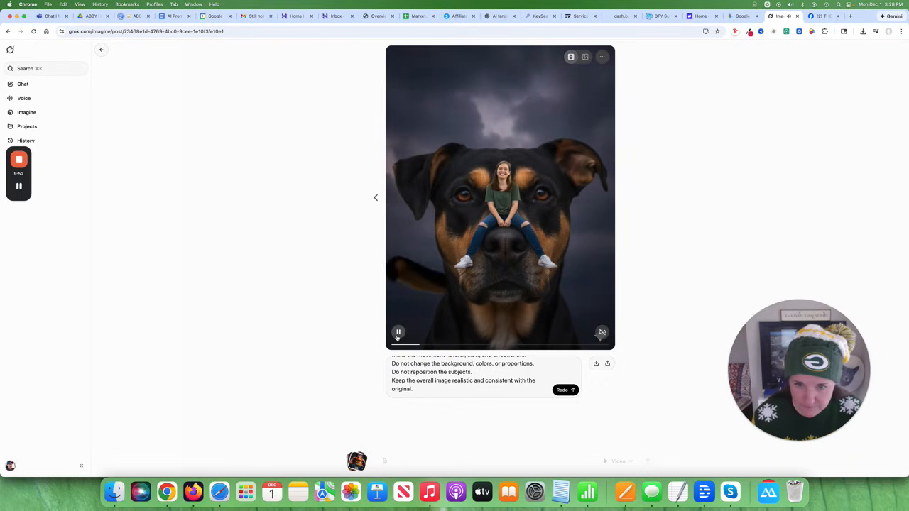
pyautogui.click(397, 332)
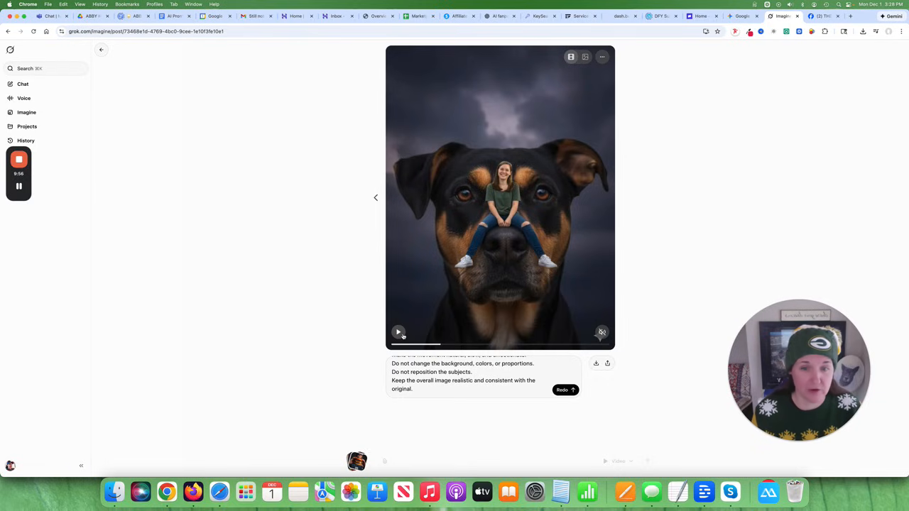
pyautogui.click(397, 331)
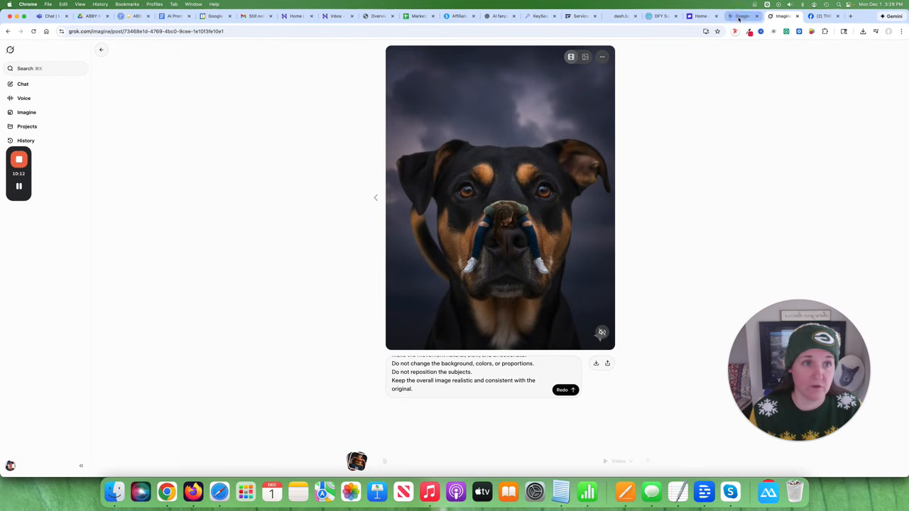
# Step: Switch to the Gemini tab and scroll to the aviator-sunglasses watercolor portrait and prompt
pyautogui.click(741, 15)
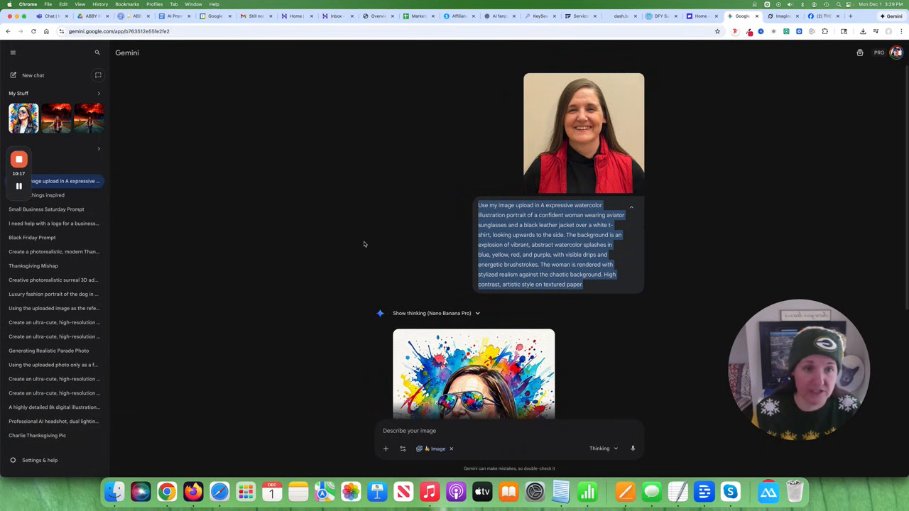
pyautogui.scroll(-3)
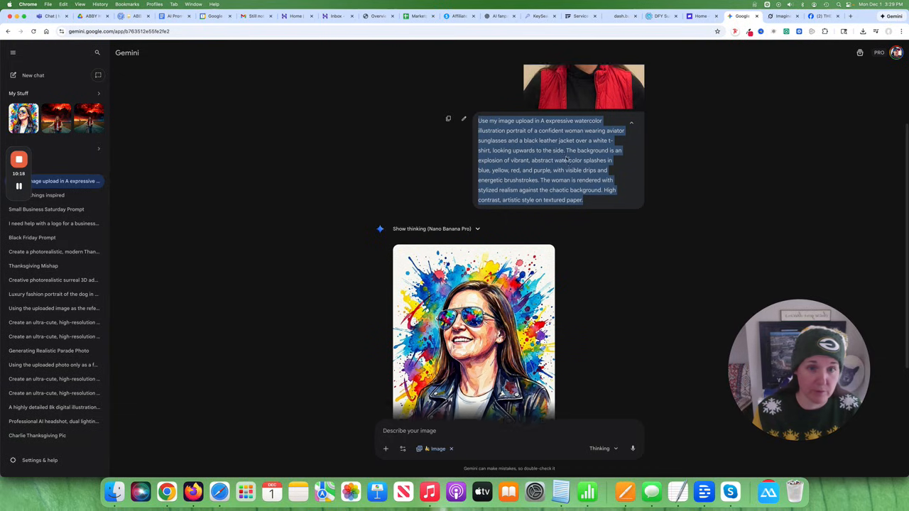
pyautogui.scroll(-3)
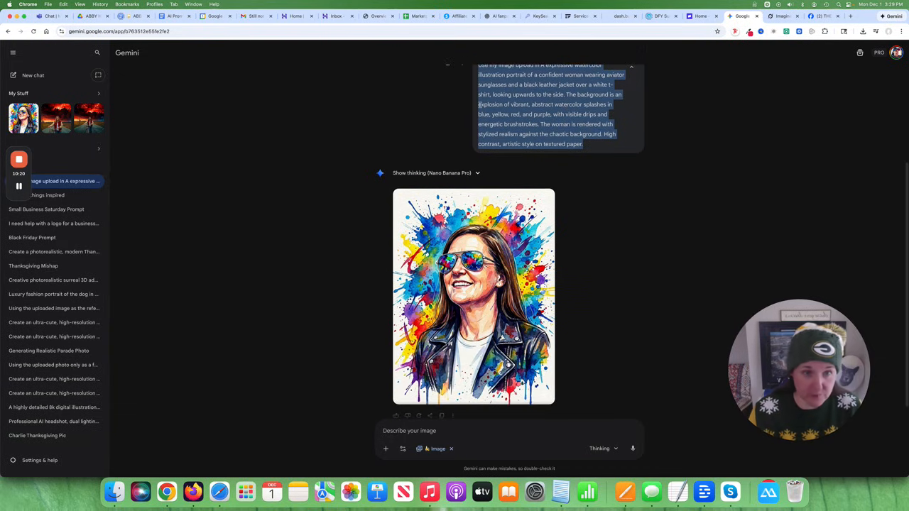
pyautogui.scroll(-3)
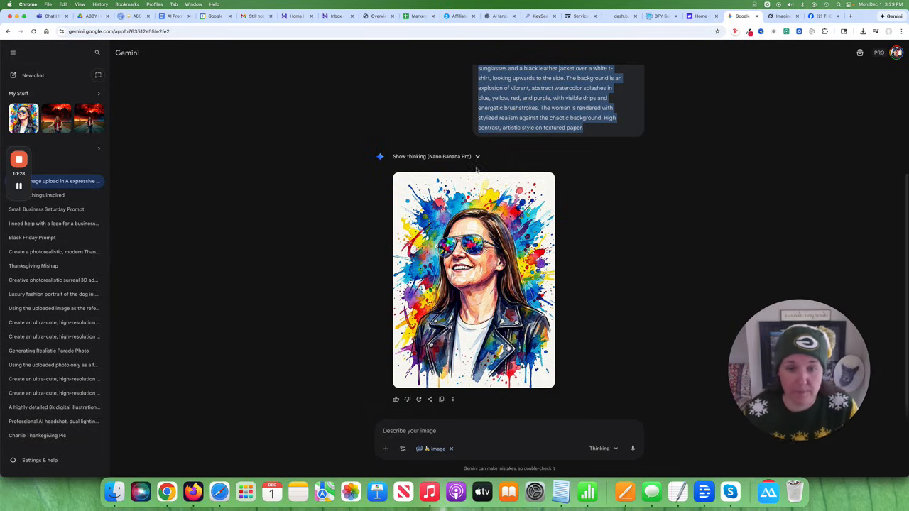
pyautogui.moveTo(383, 212)
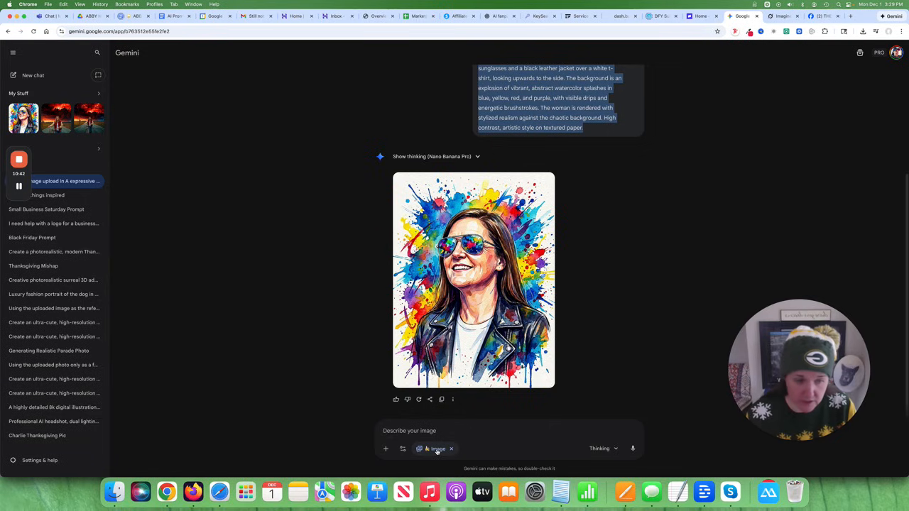
pyautogui.moveTo(338, 372)
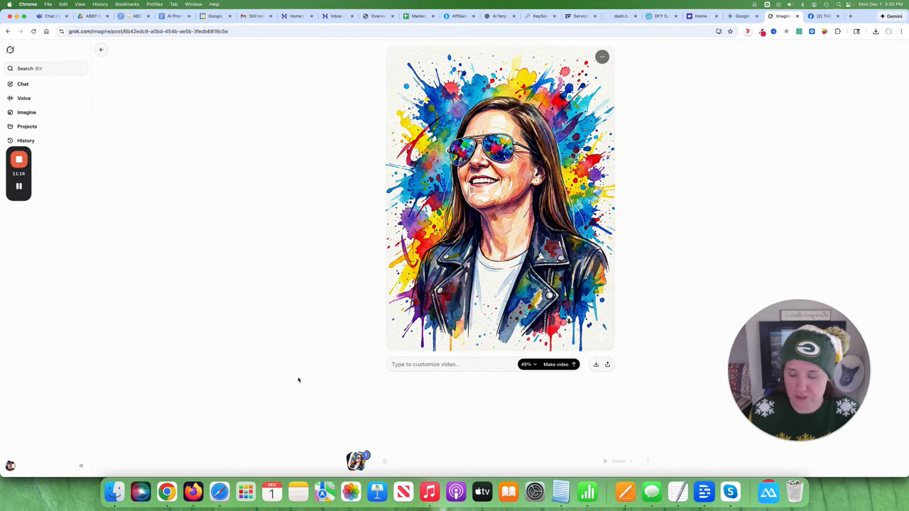
pyautogui.moveTo(210, 444)
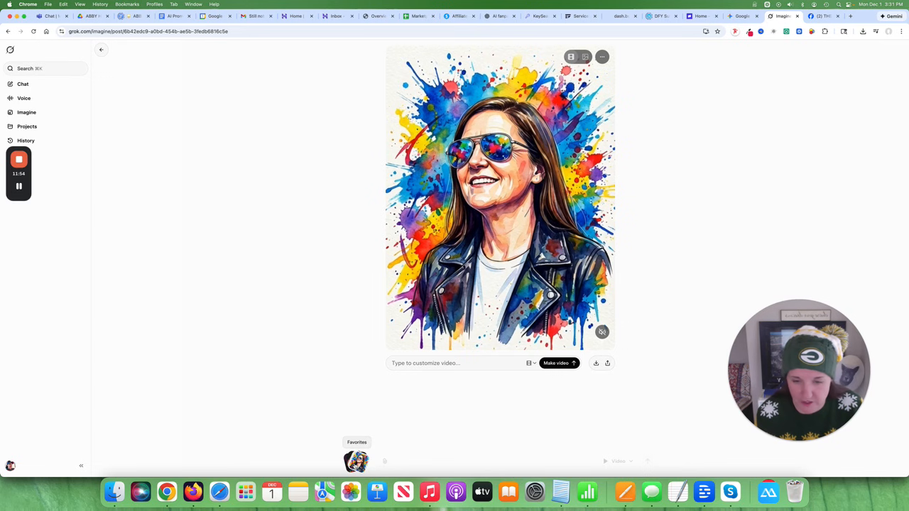
# Step: Return to Favorites and scroll toward the Oreo 'Taste the Awesome' images
pyautogui.click(103, 50)
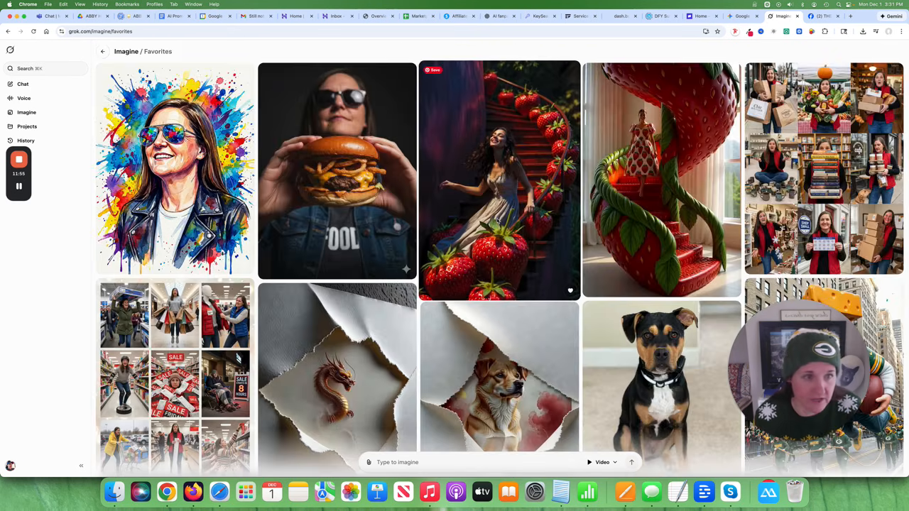
pyautogui.scroll(-3)
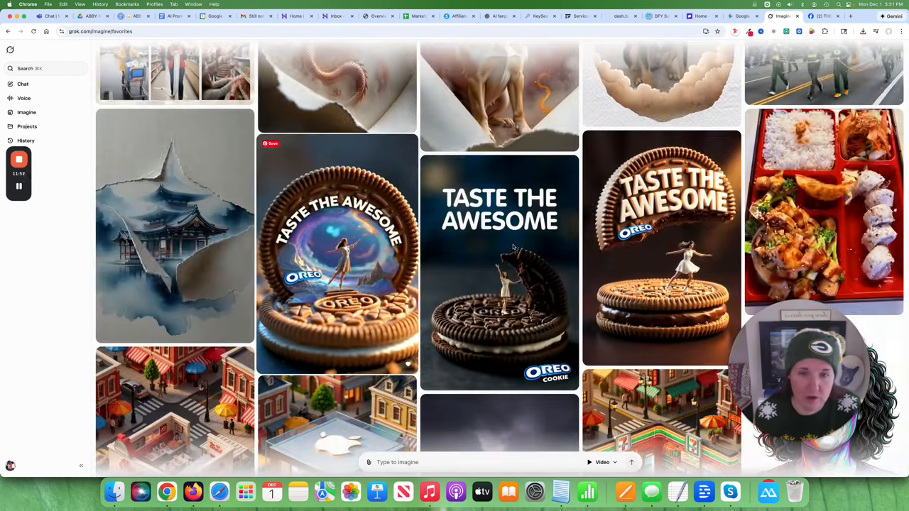